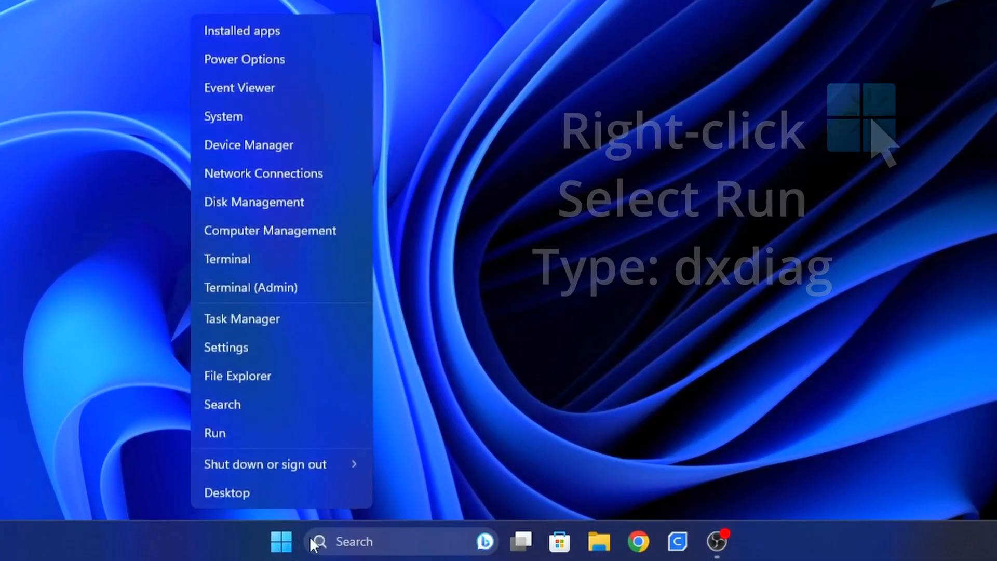
- Run dxdiag from the Start menu's Run box to open the DirectX Diagnostic Tool
click(215, 432)
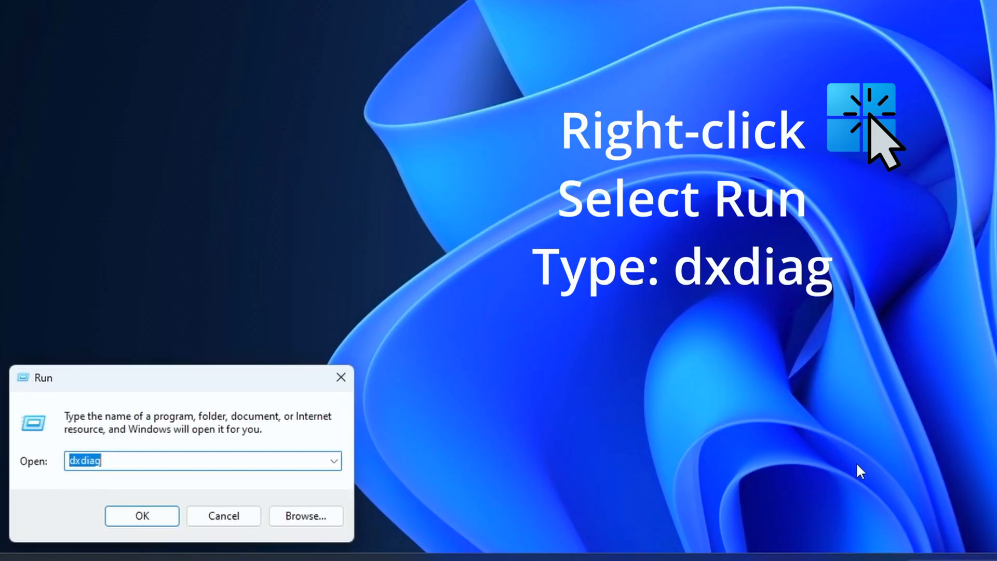
click(115, 461)
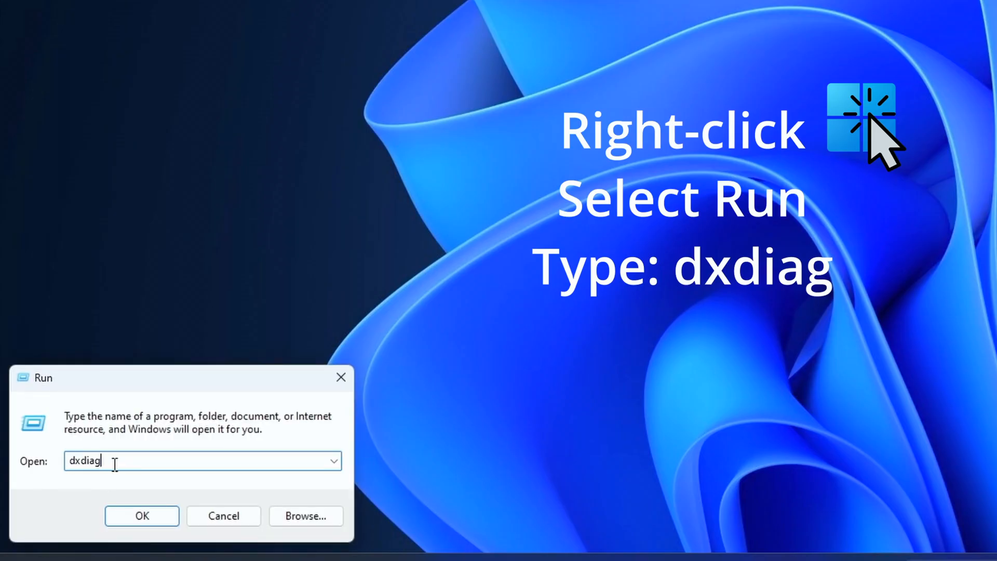
click(141, 515)
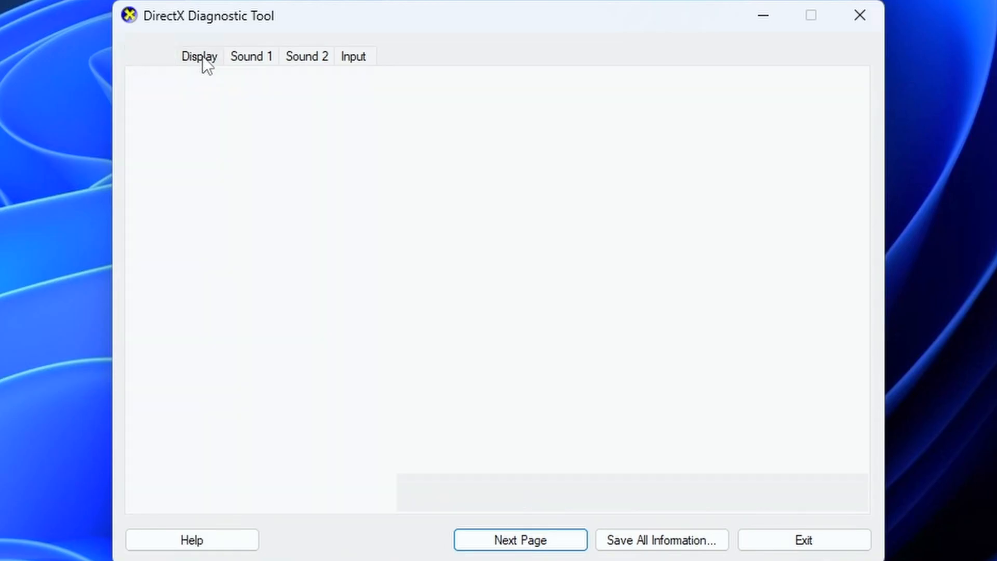
- Read the RX 6500 XT driver version 31.0.12027.9001 on the Display tab, then open Device Manager
click(199, 56)
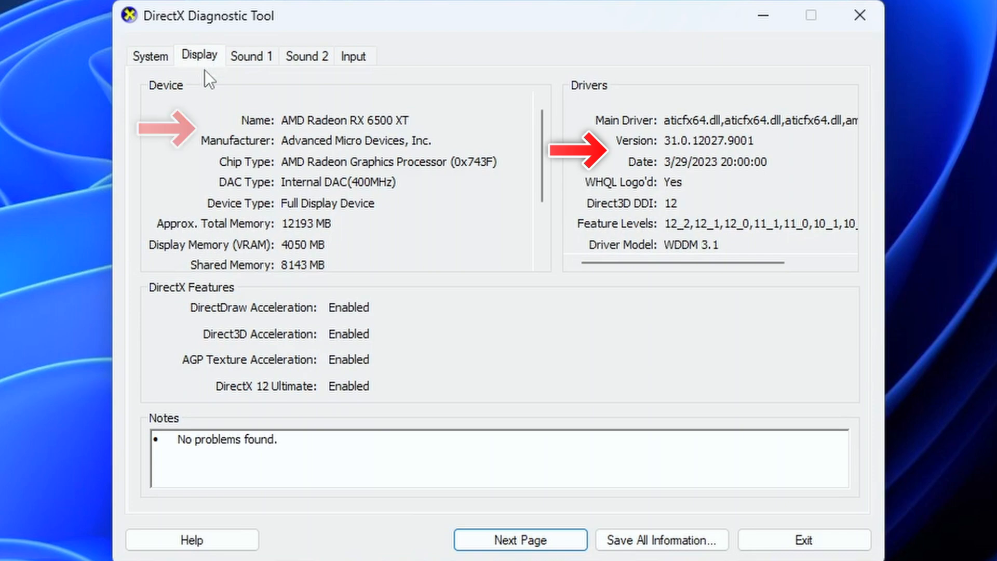
mouse_move(382, 131)
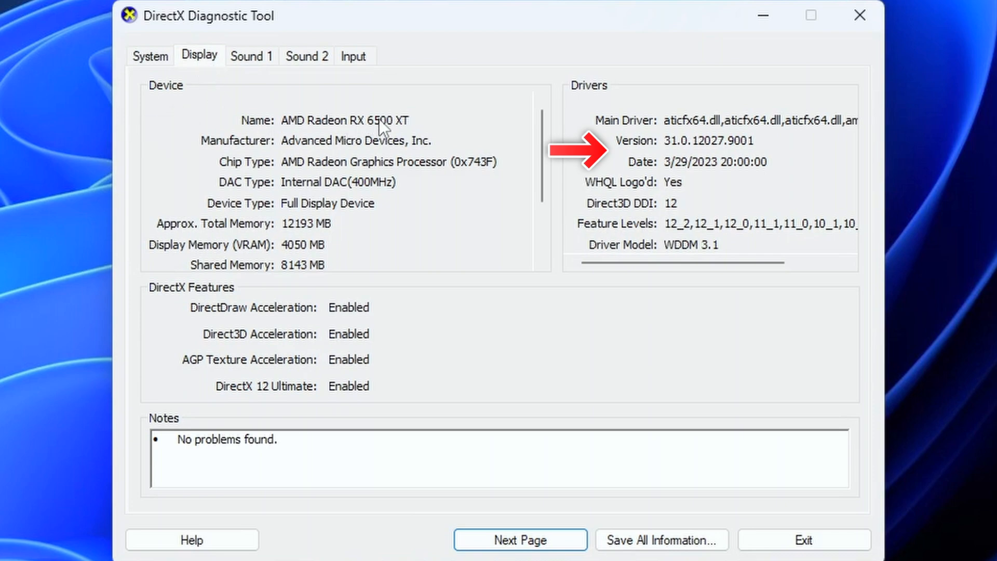
right_click(244, 546)
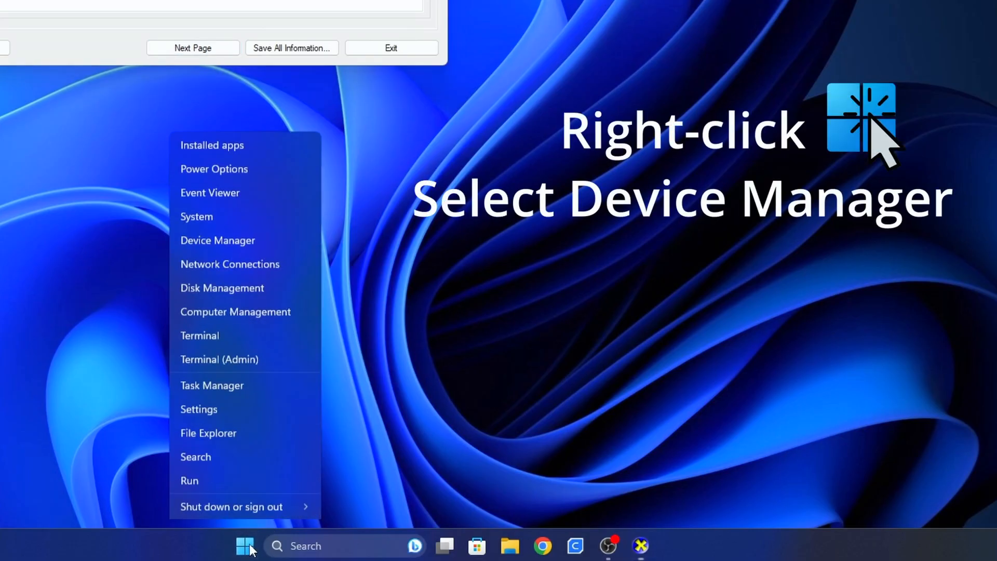
click(217, 240)
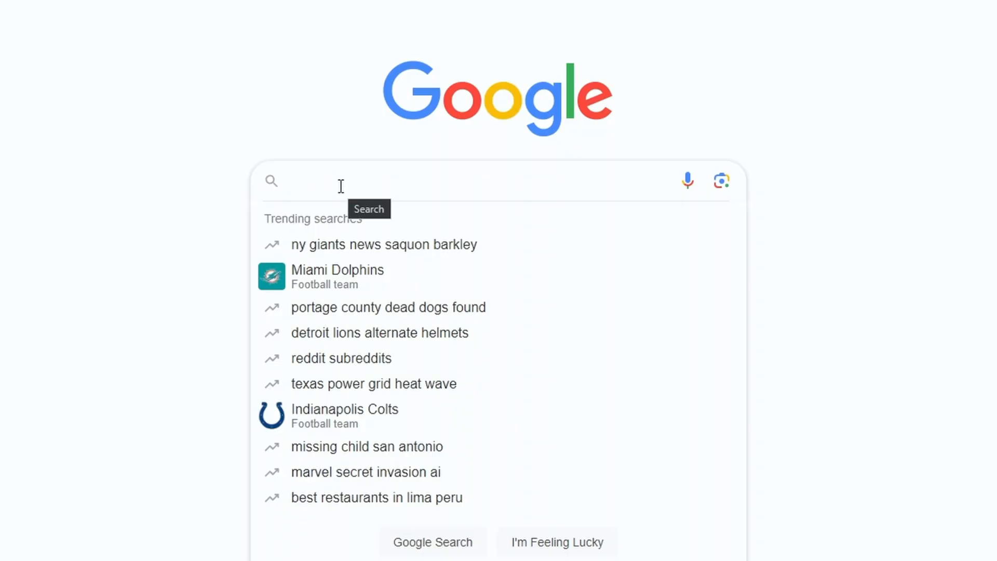
- Search Google for 'amd gpu drivers' using the matching suggestion
text(amd g)
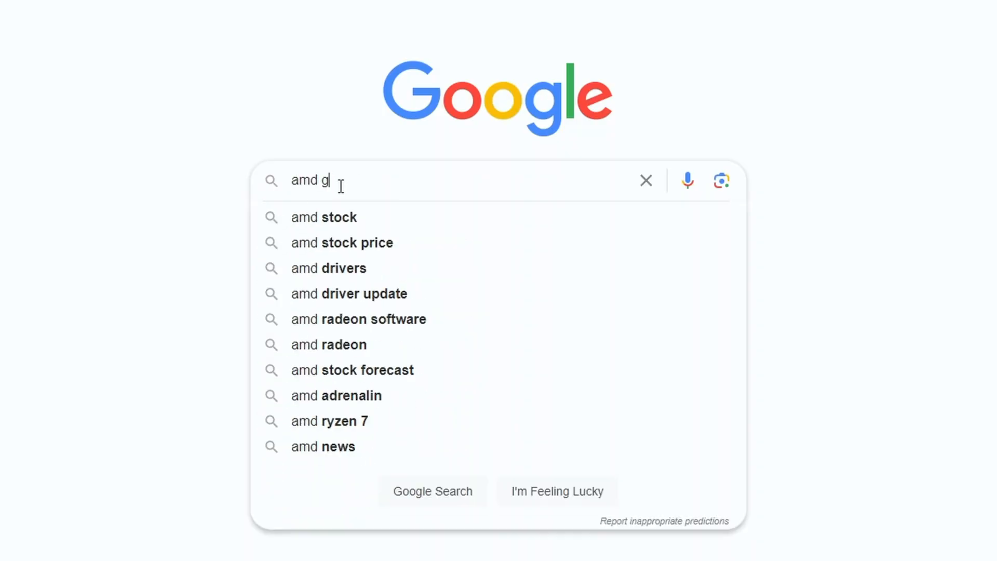
text(pu dri)
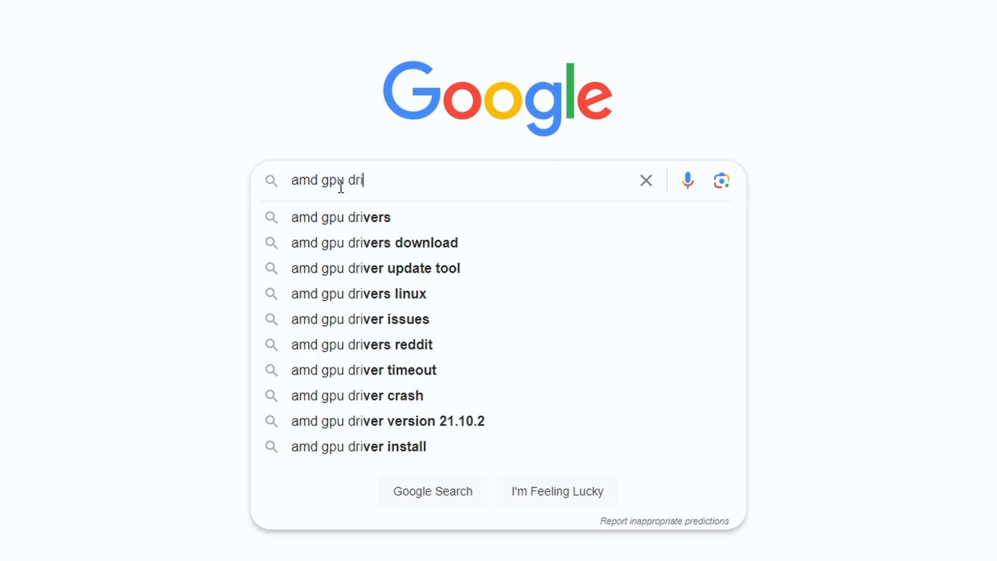
click(340, 217)
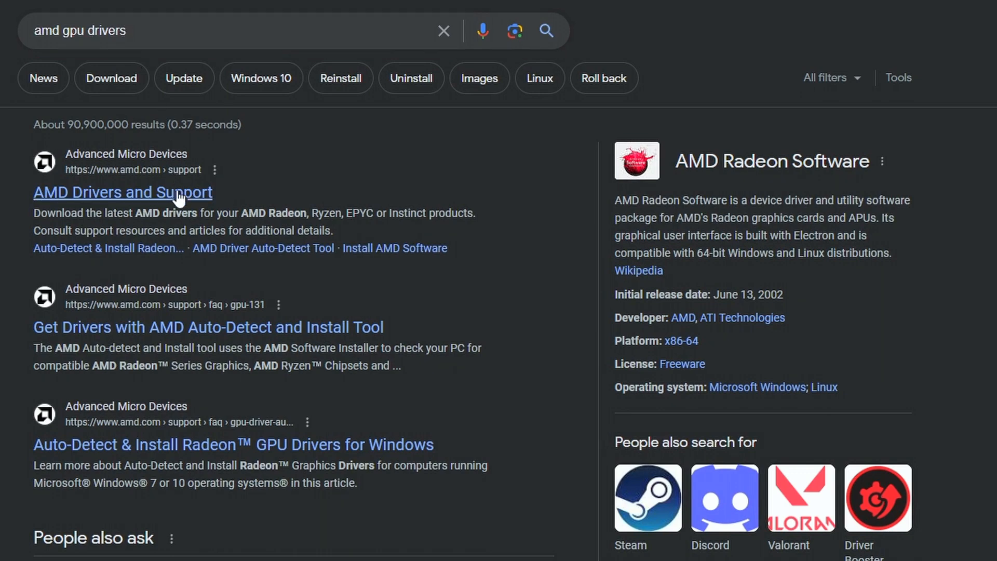
- Find the RX 6500 XT Windows 11 64-bit drivers on AMD's support page
click(122, 193)
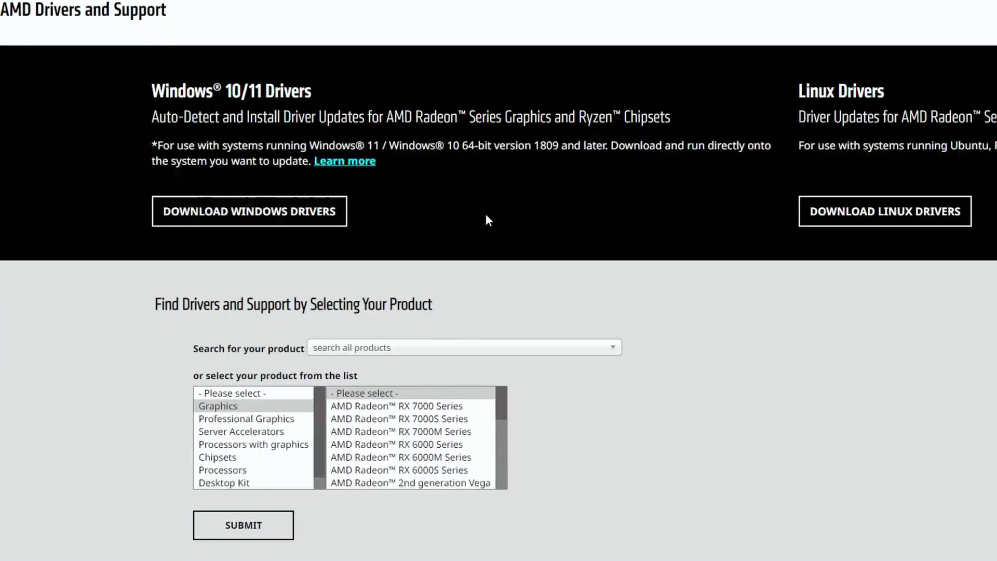
mouse_move(328, 424)
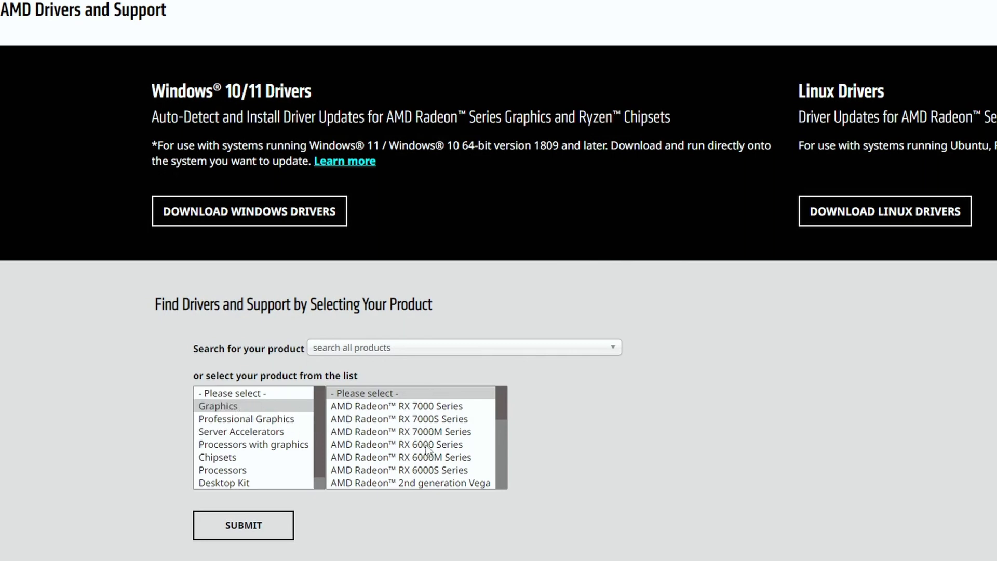
click(396, 443)
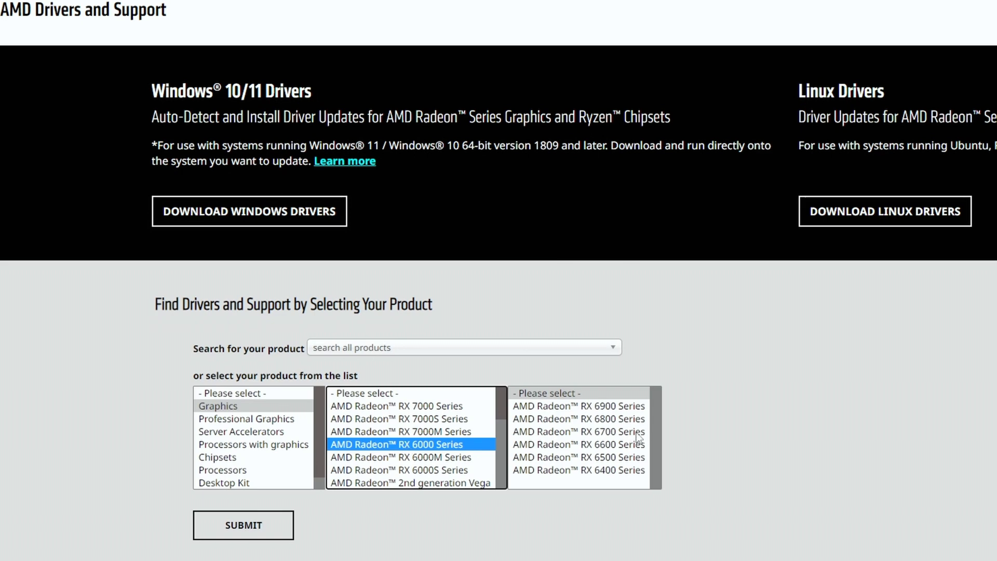
click(577, 456)
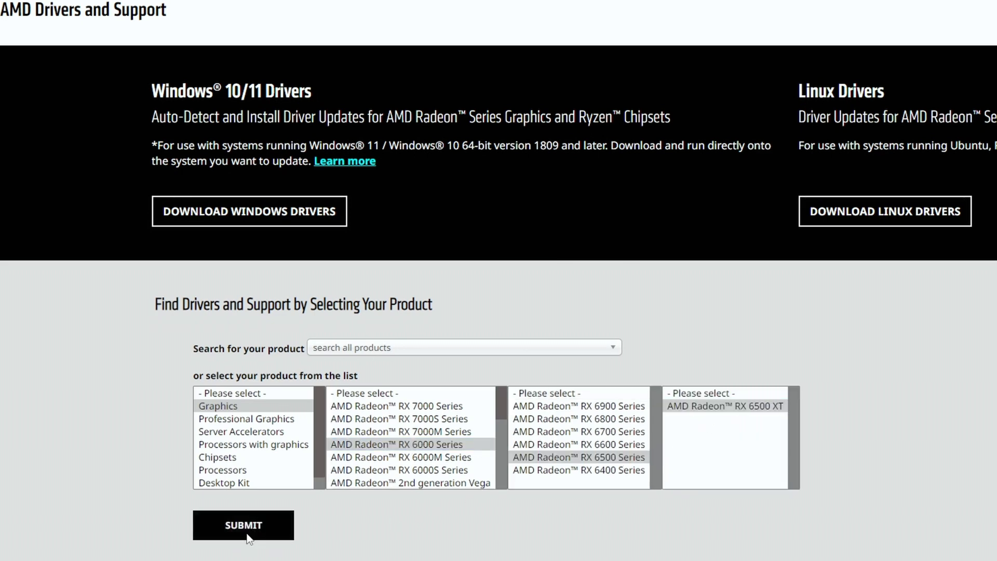
click(243, 524)
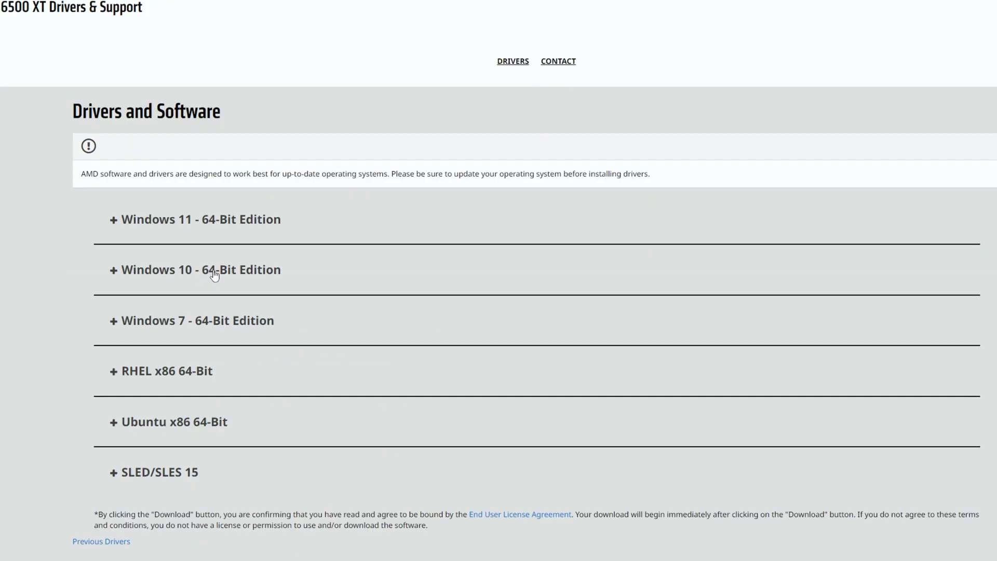
click(201, 218)
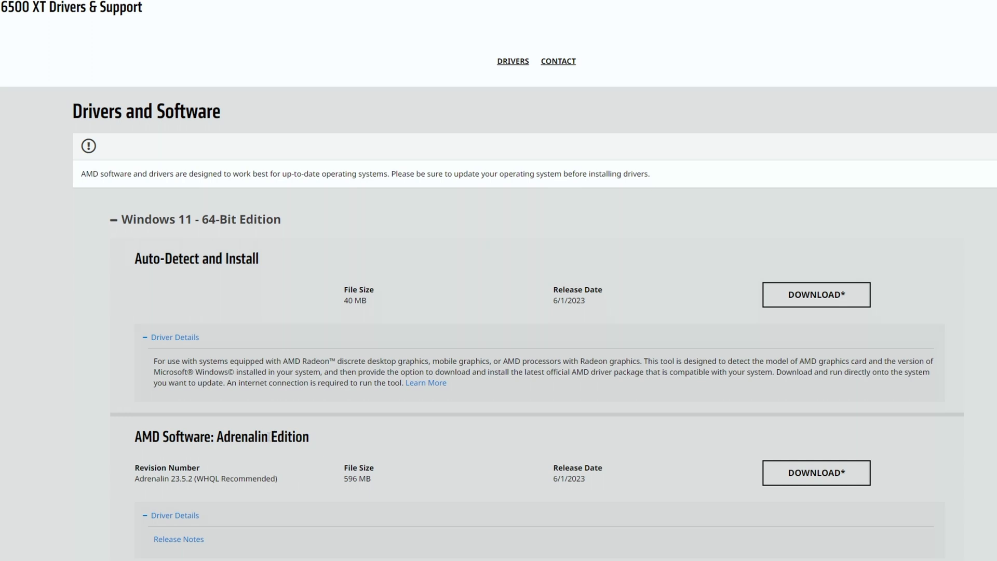
mouse_move(224, 292)
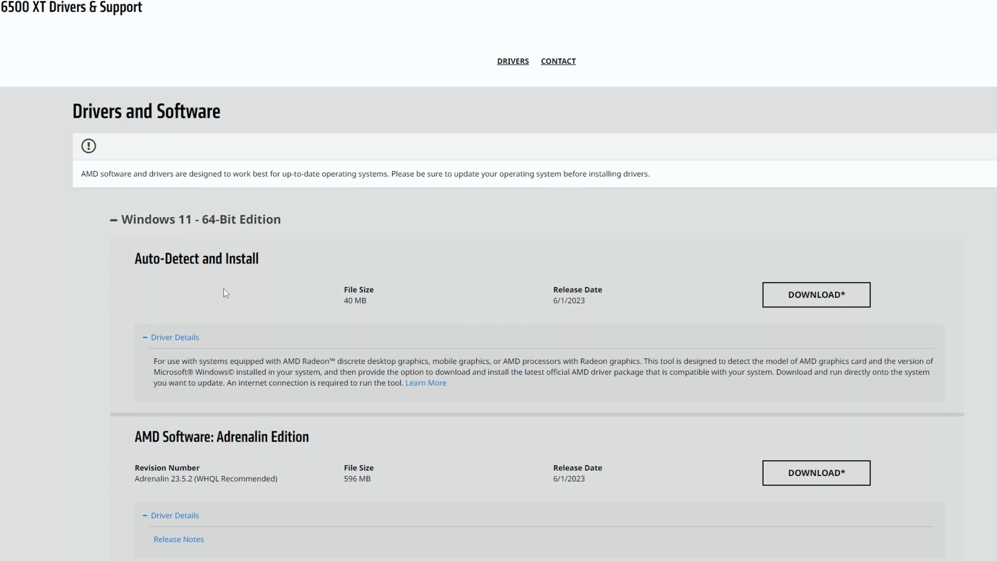
mouse_move(265, 266)
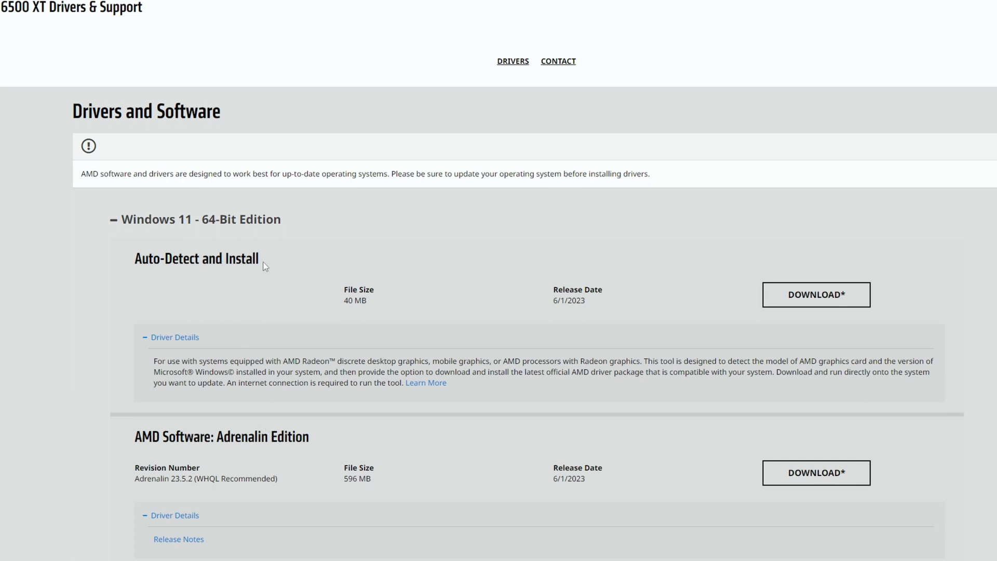
mouse_move(409, 331)
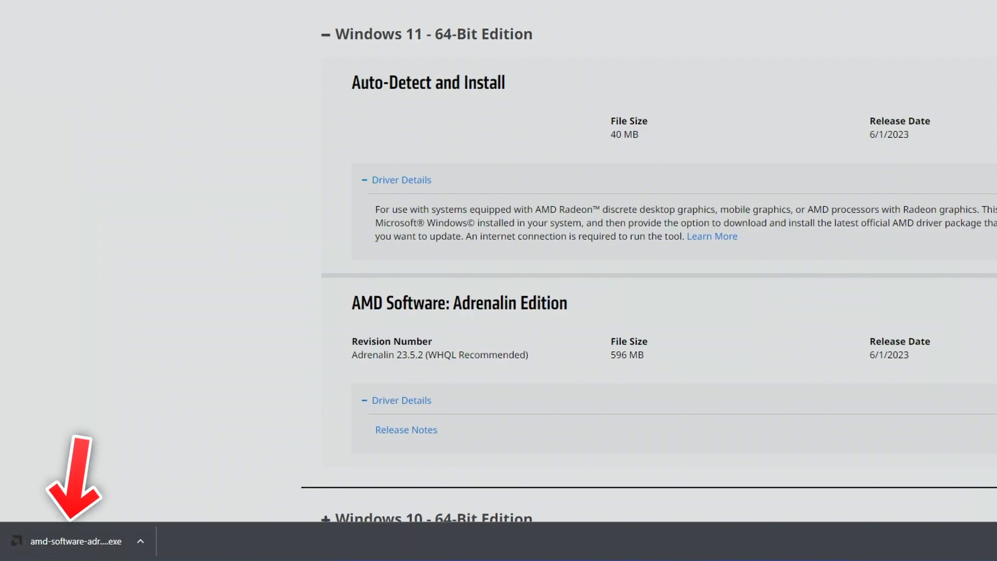
mouse_move(98, 552)
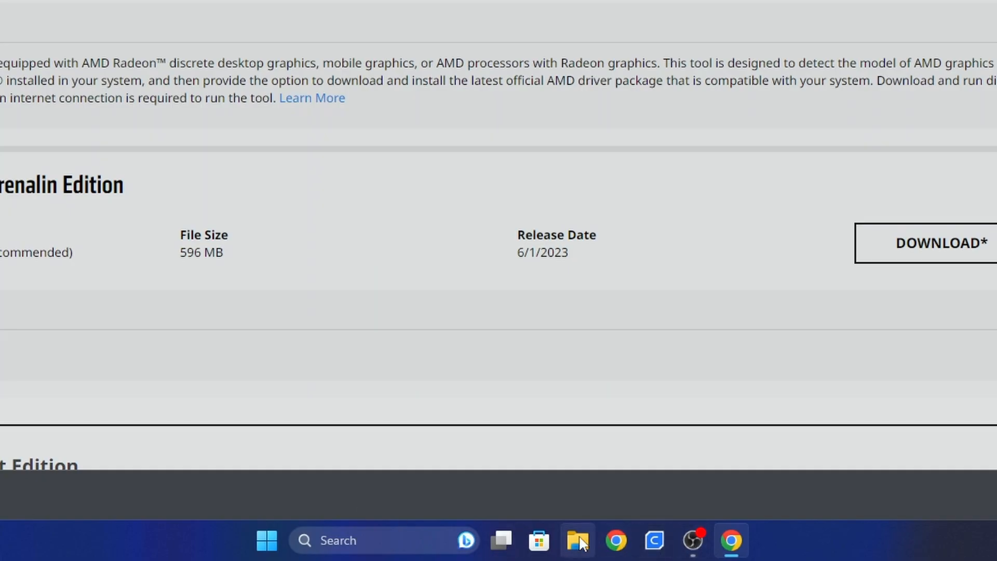
- Run the downloaded Adrenalin 23.5.2 installer from File Explorer
click(575, 540)
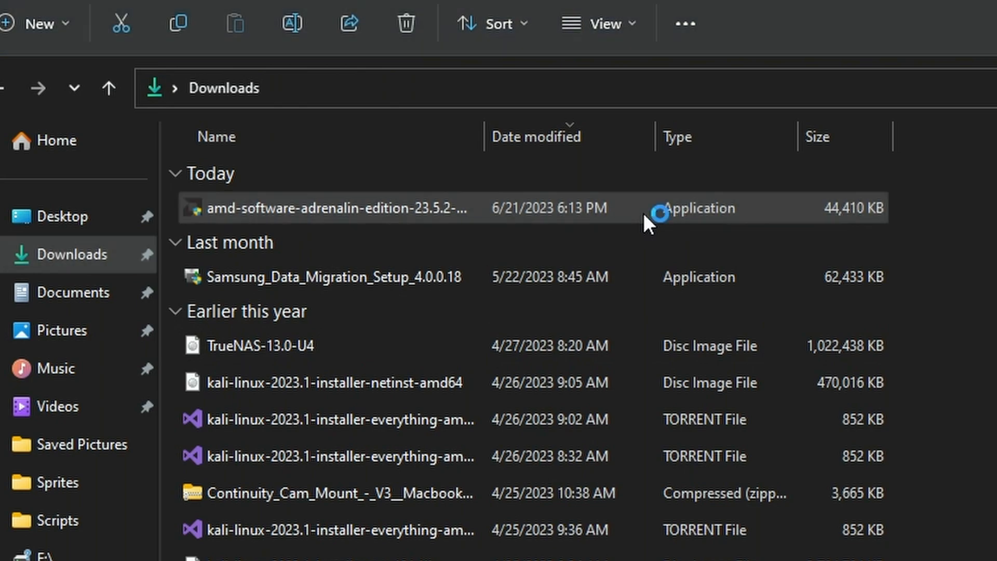
scroll(down, 3)
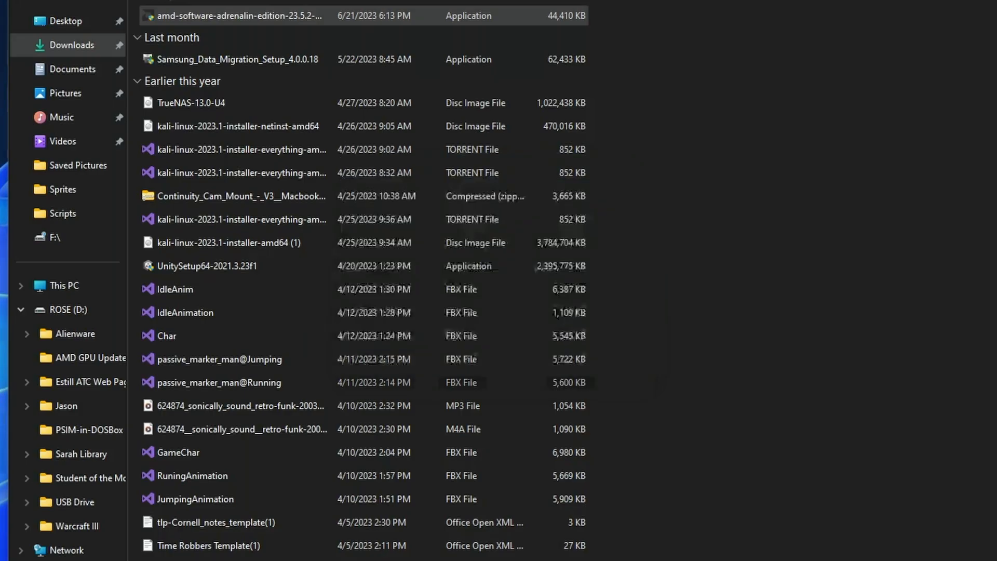
double_click(238, 15)
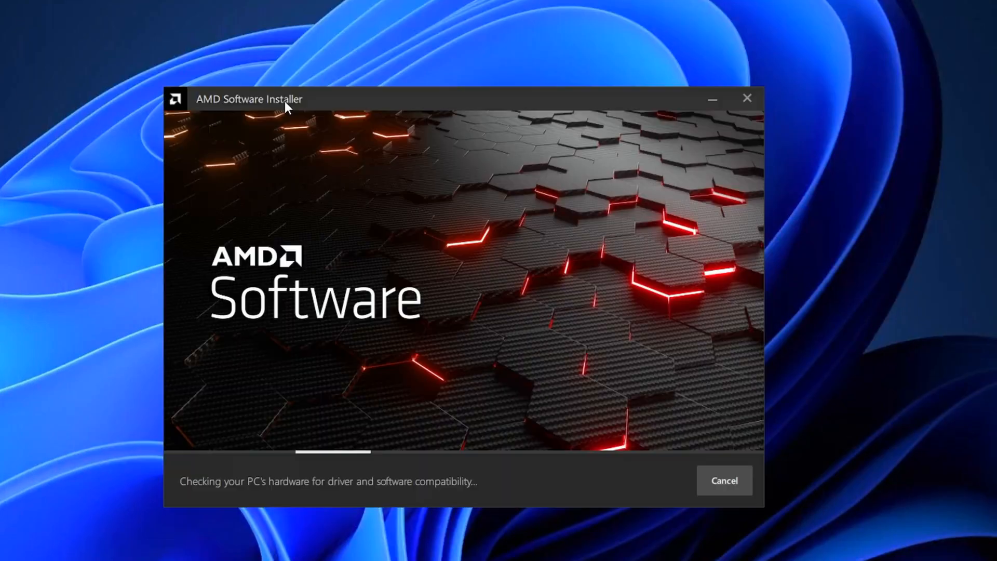
mouse_move(319, 490)
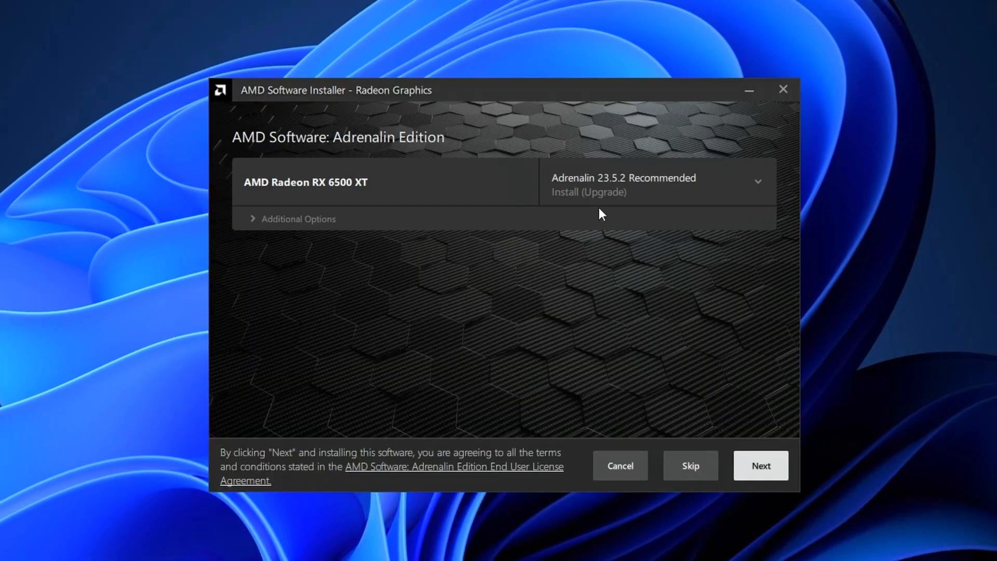
mouse_move(632, 187)
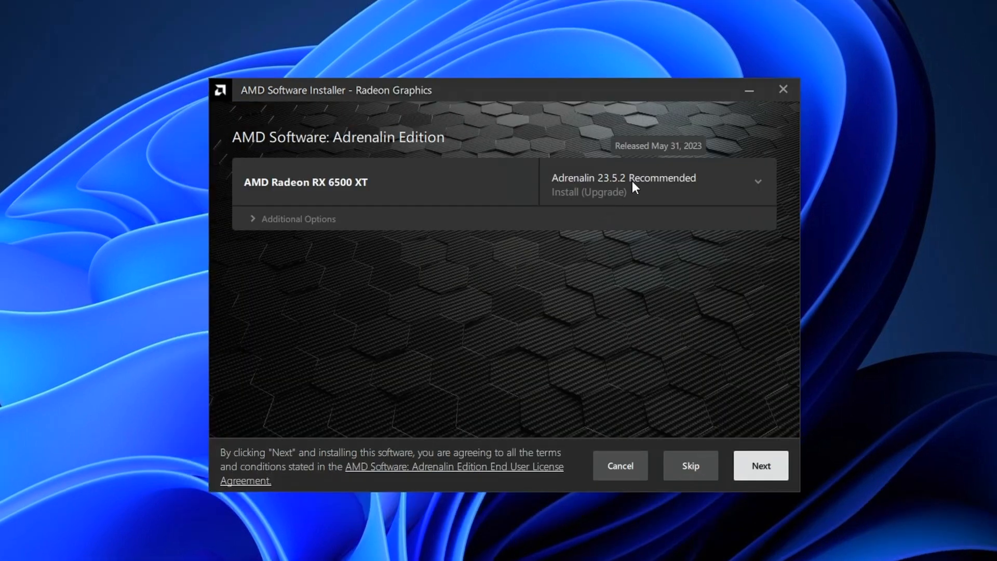
- Check Additional Options, then install the Radeon driver and chipset packages
click(297, 219)
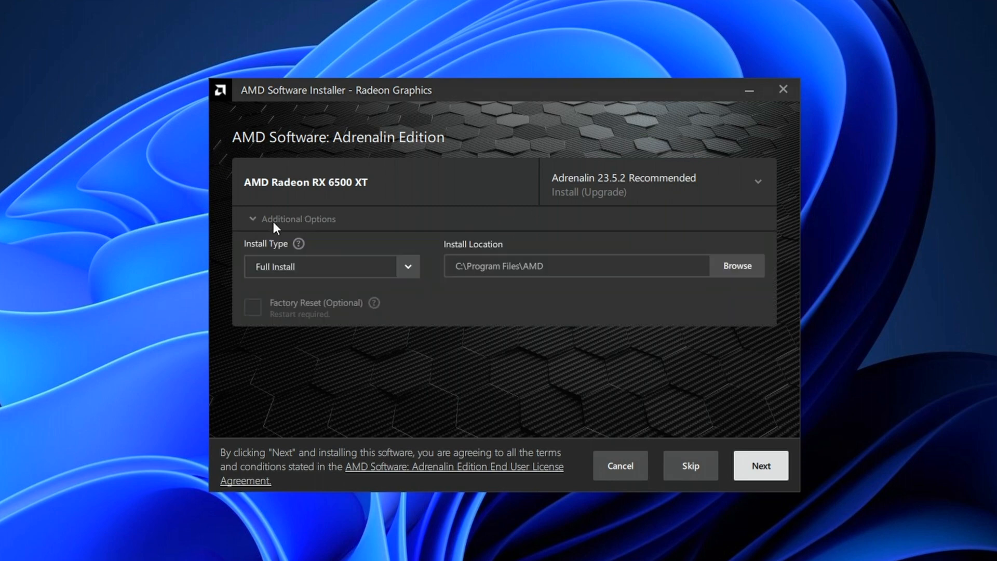
mouse_move(324, 227)
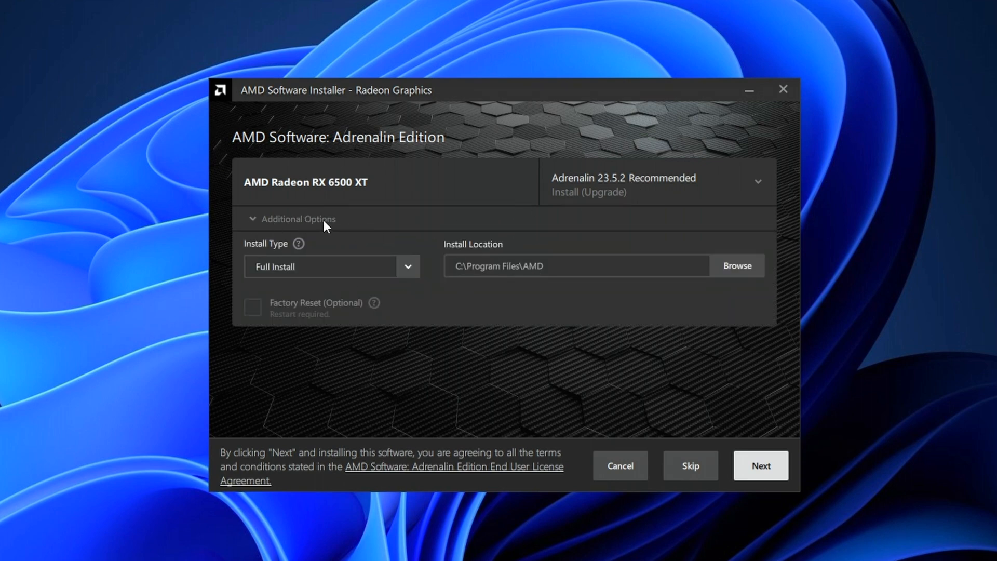
click(297, 218)
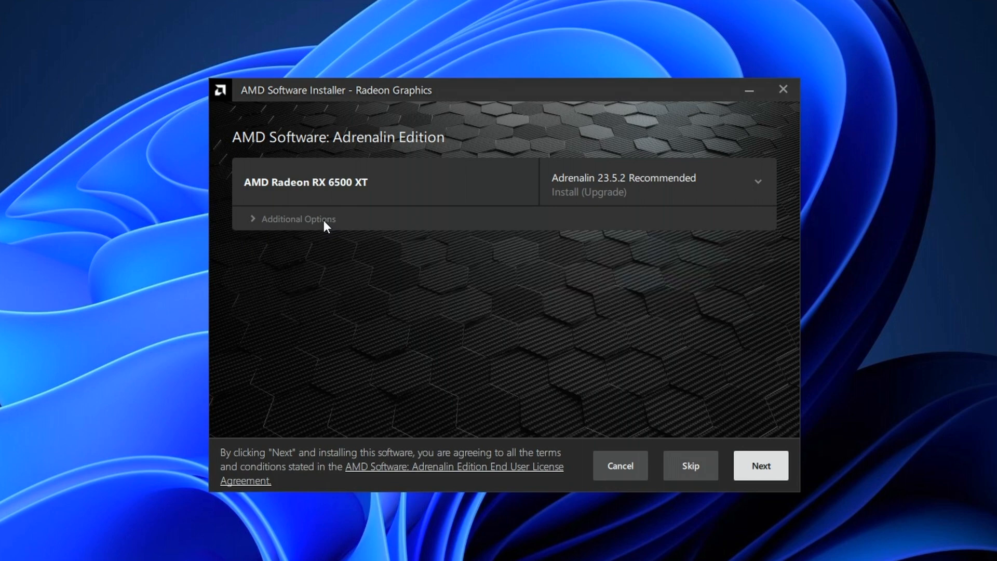
click(759, 464)
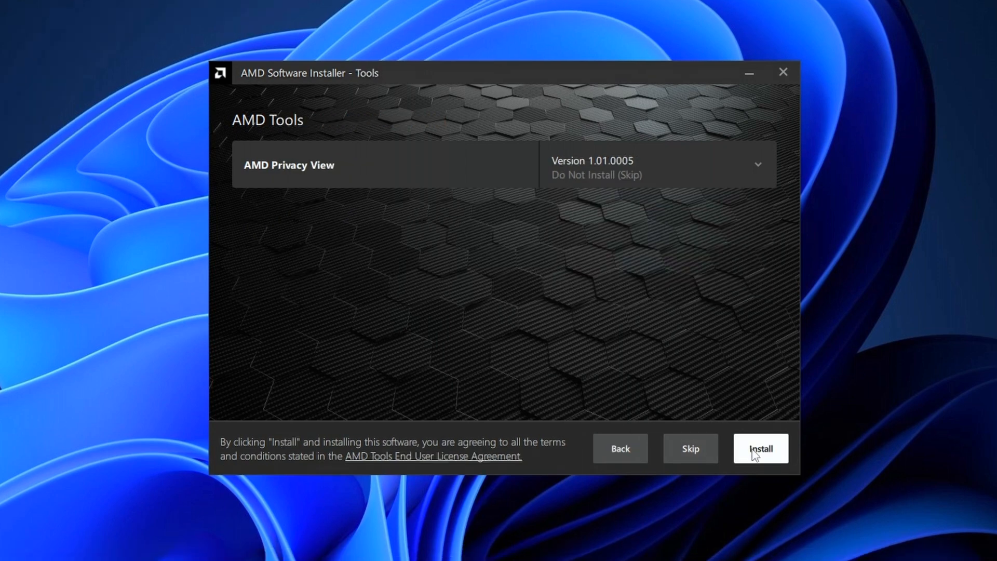
mouse_move(717, 459)
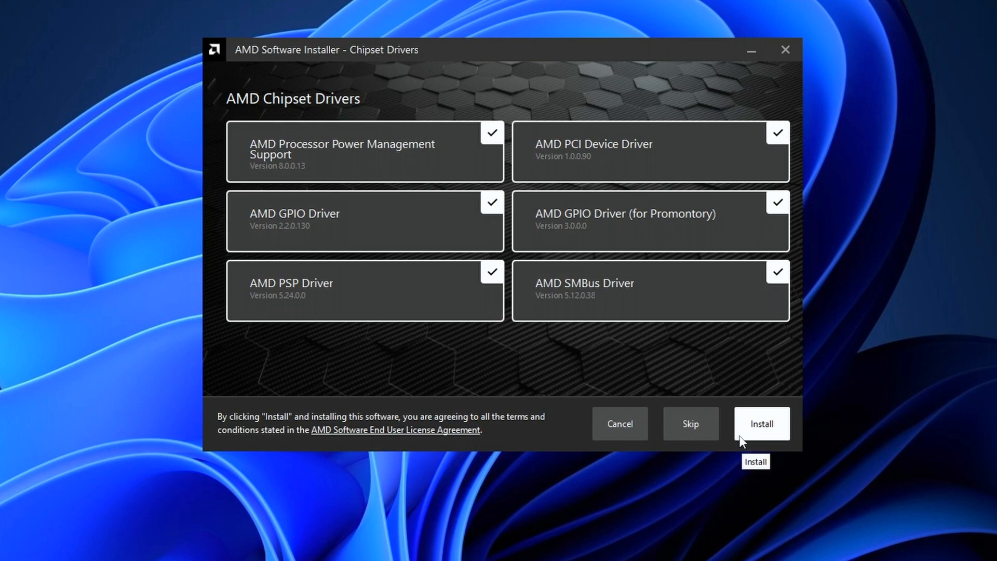
click(761, 423)
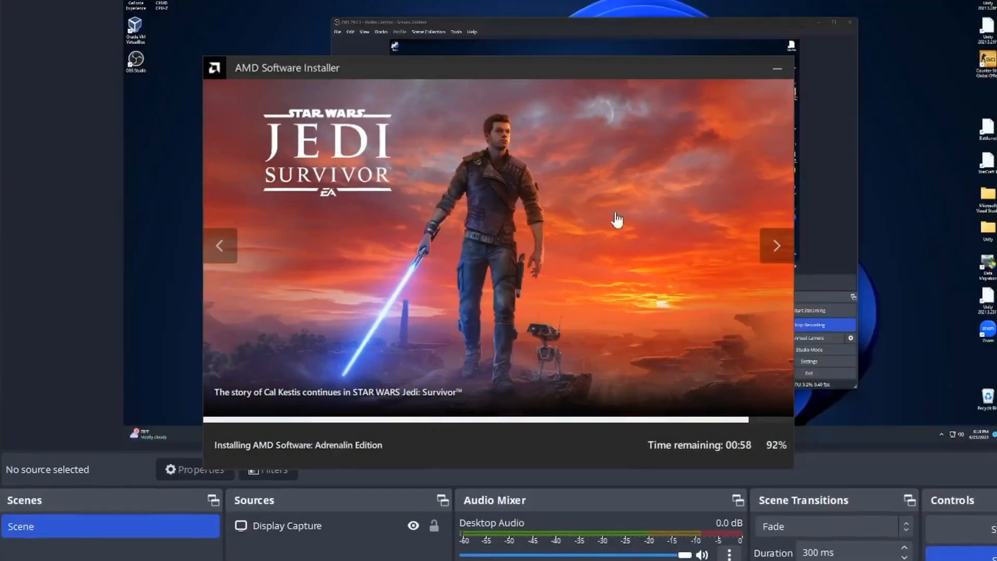
mouse_move(742, 133)
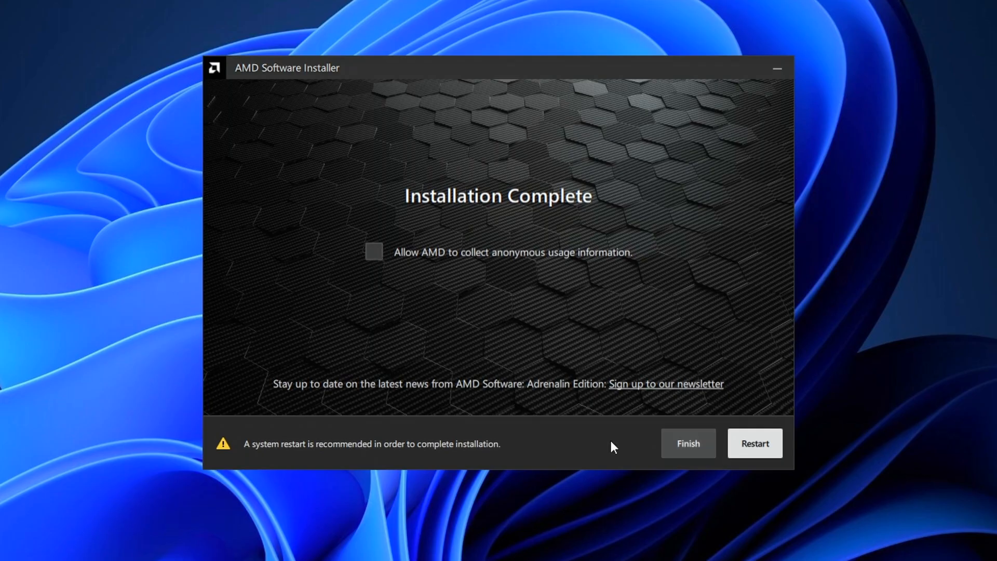
mouse_move(688, 443)
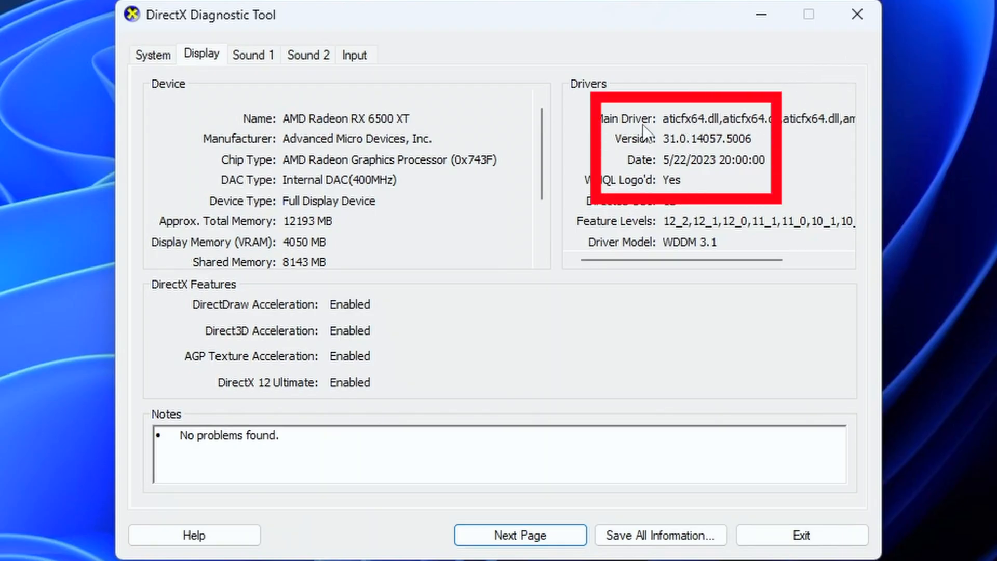
mouse_move(699, 146)
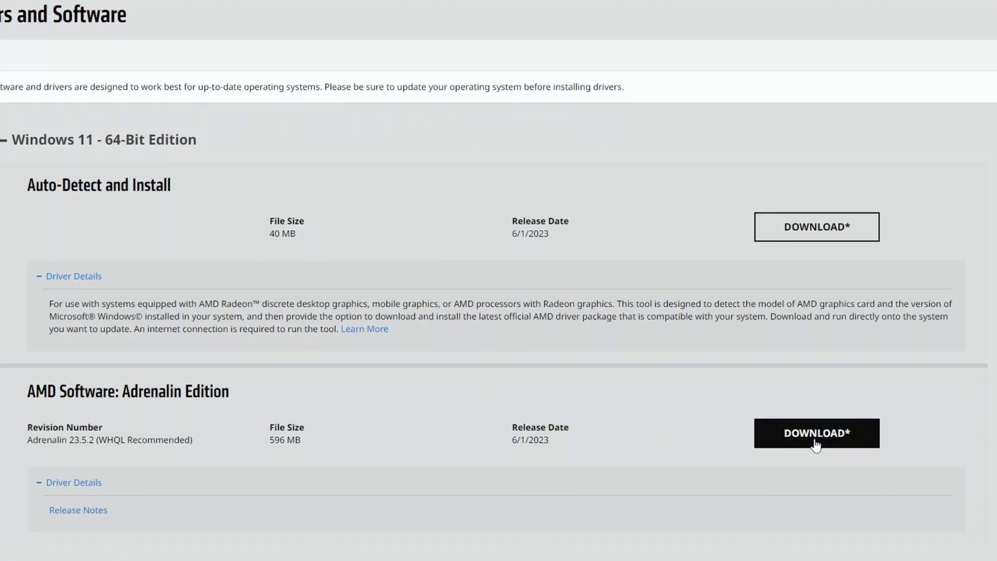
- Download the full 596 MB Adrenalin 23.5.2 package from AMD's support page
click(816, 433)
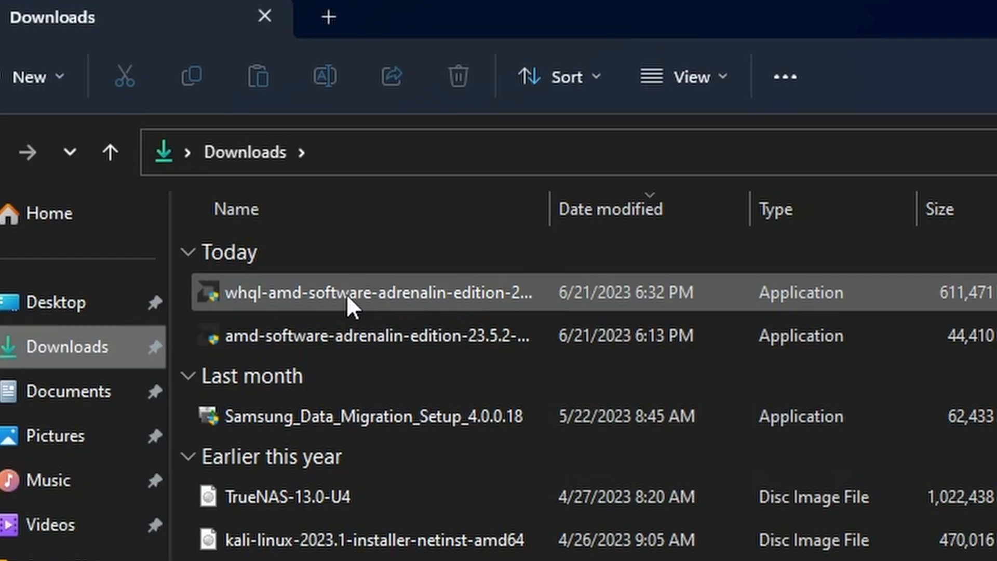
- Run the whql-amd-software-adrenalin-edition installer from Downloads
click(362, 292)
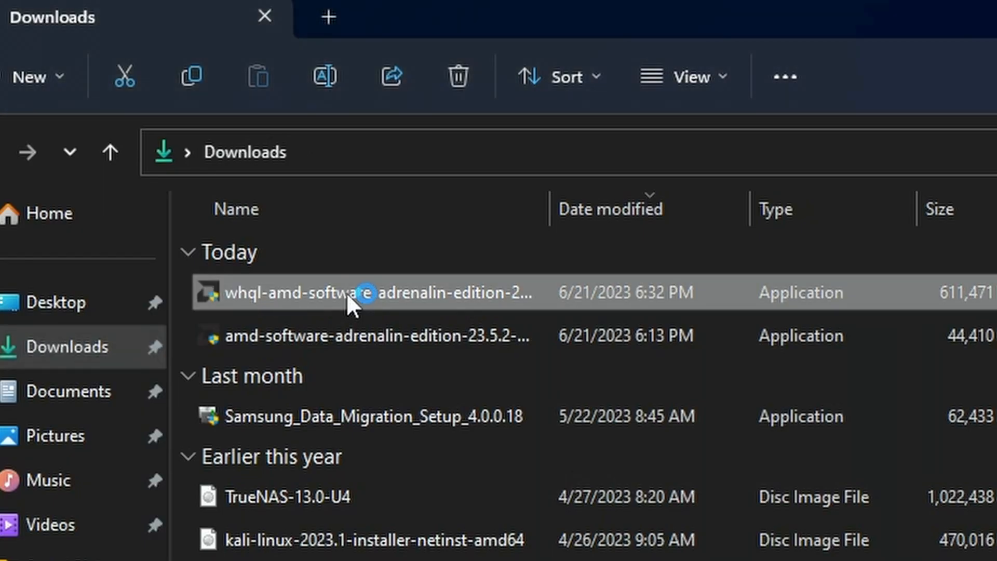
double_click(363, 292)
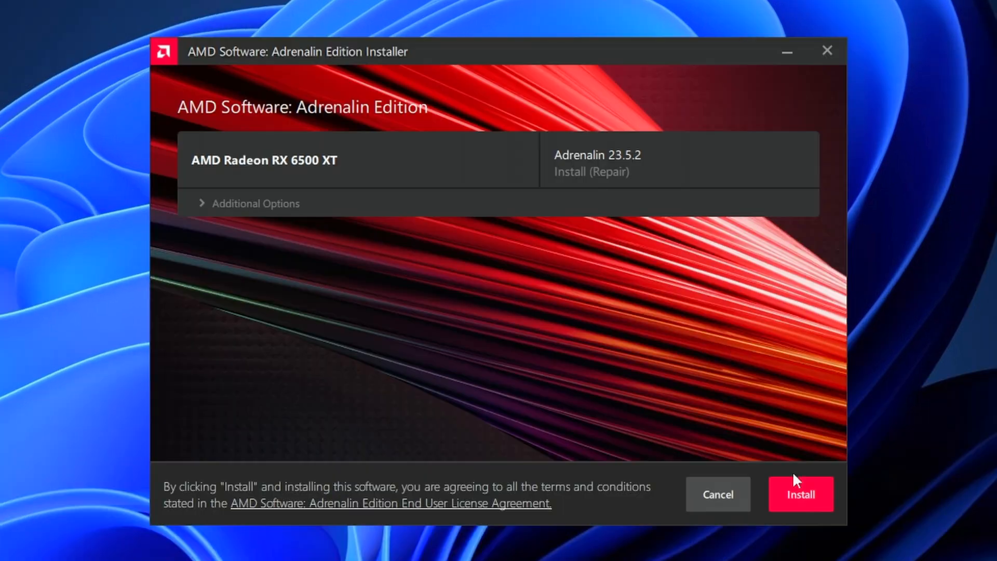
mouse_move(631, 164)
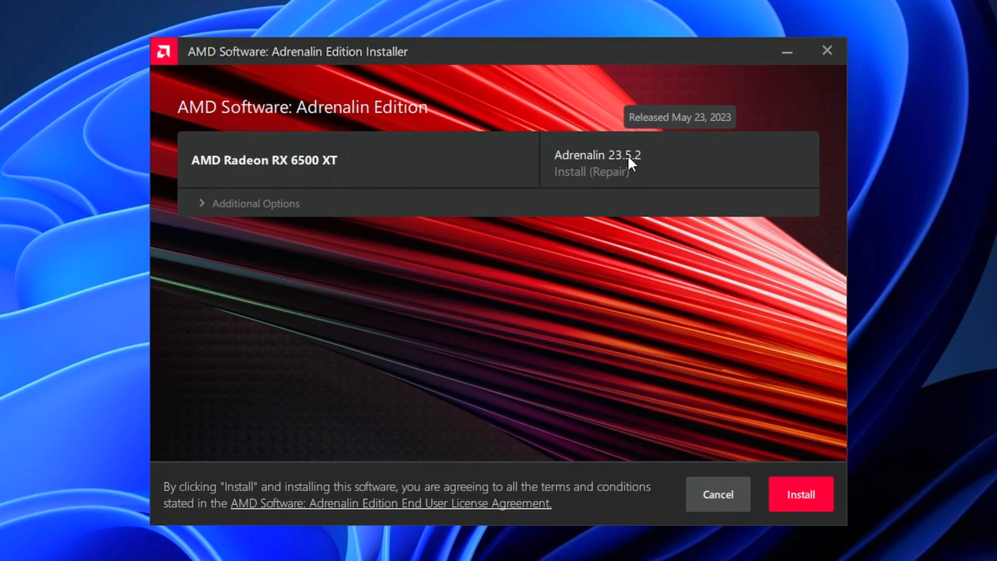
- Repair-install Adrenalin 23.5.2, then finish without restarting
click(801, 494)
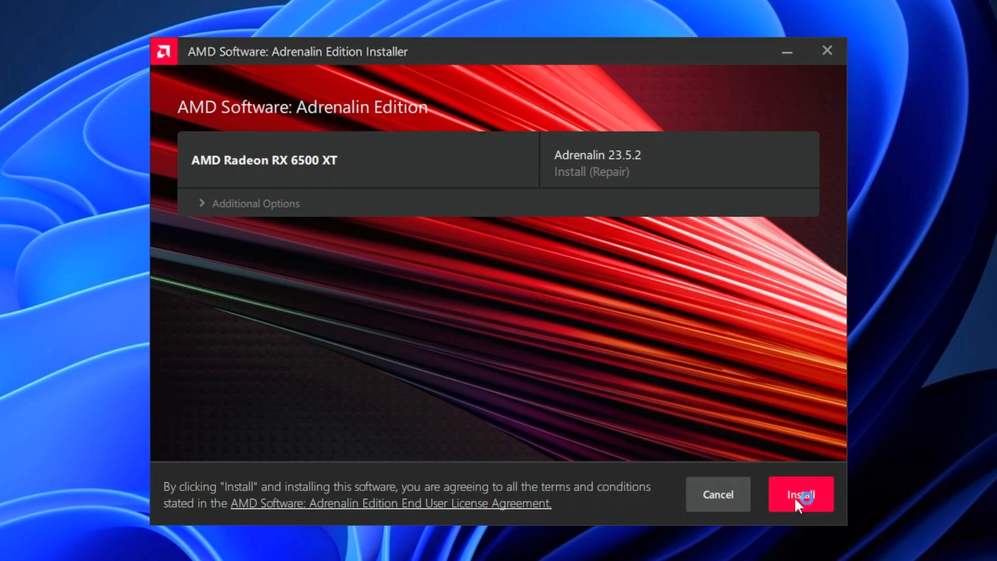
click(800, 494)
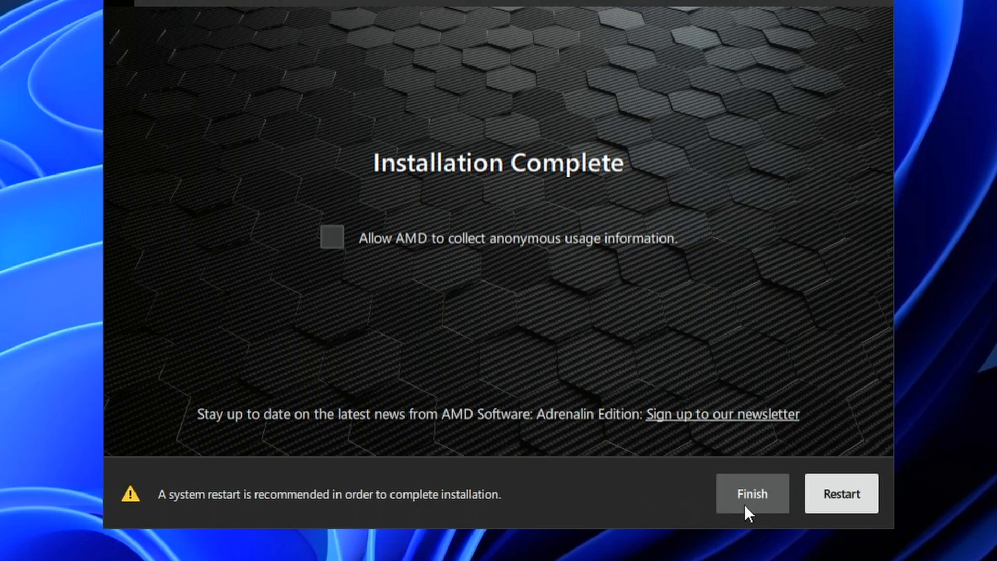
click(751, 493)
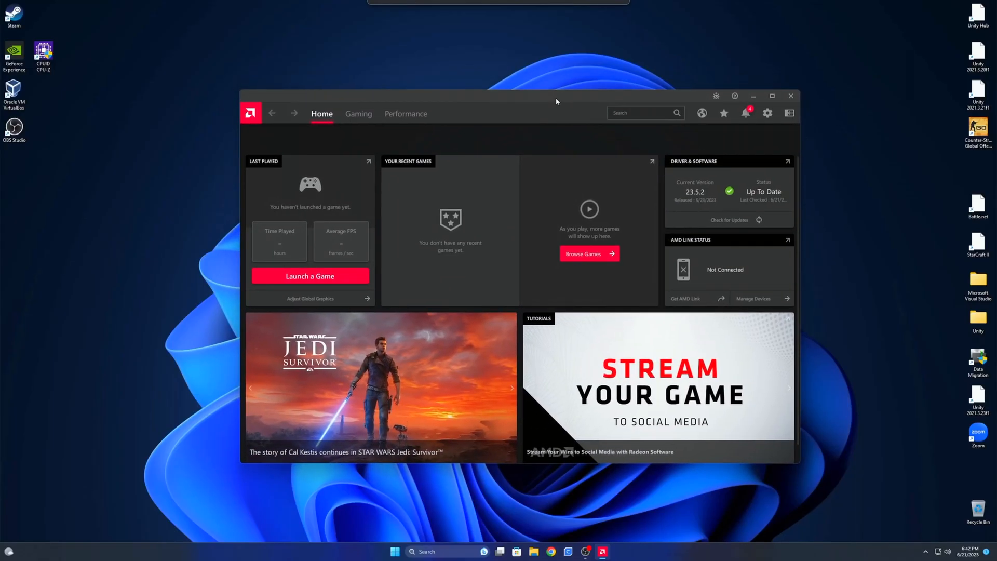
mouse_move(690, 194)
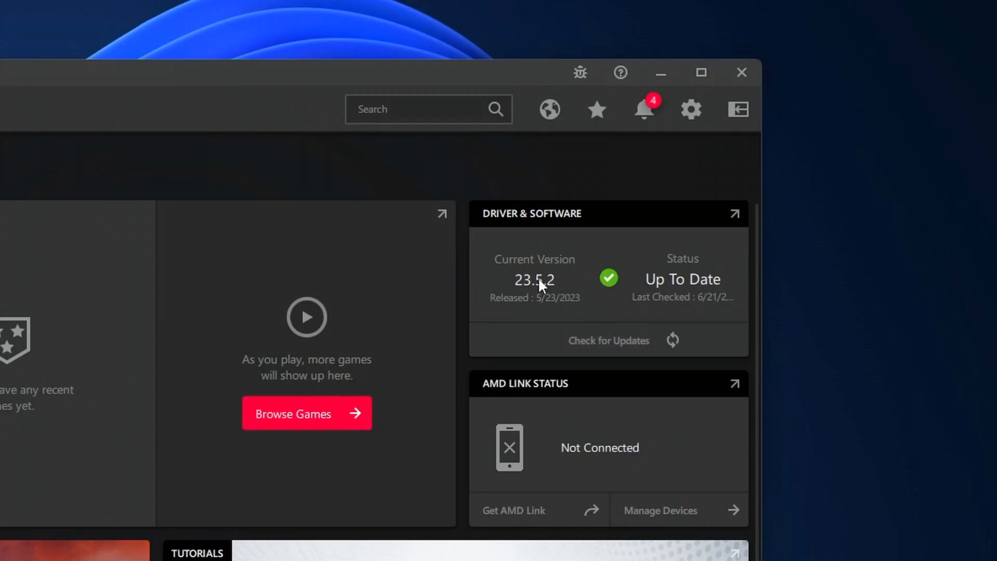
mouse_move(548, 312)
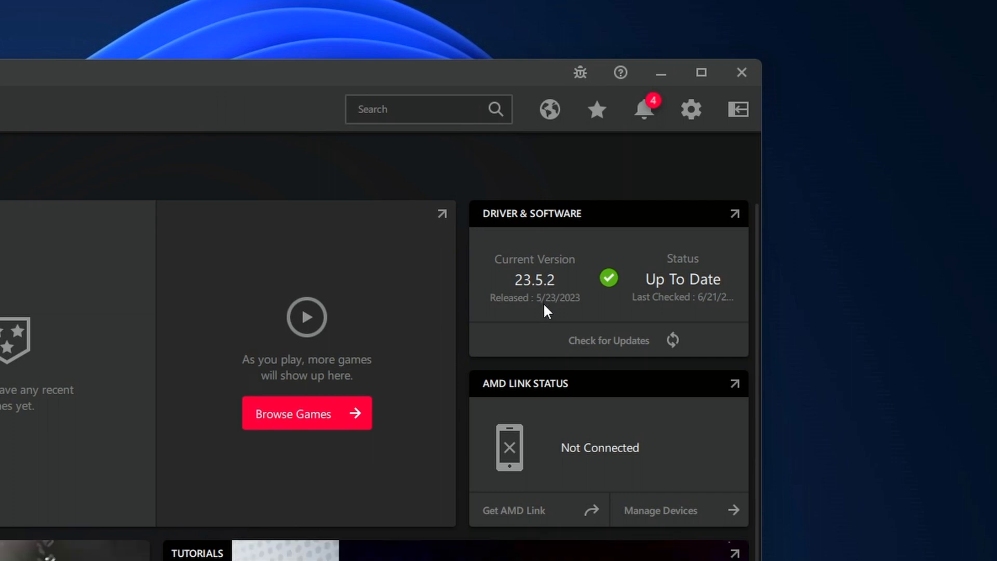
mouse_move(683, 280)
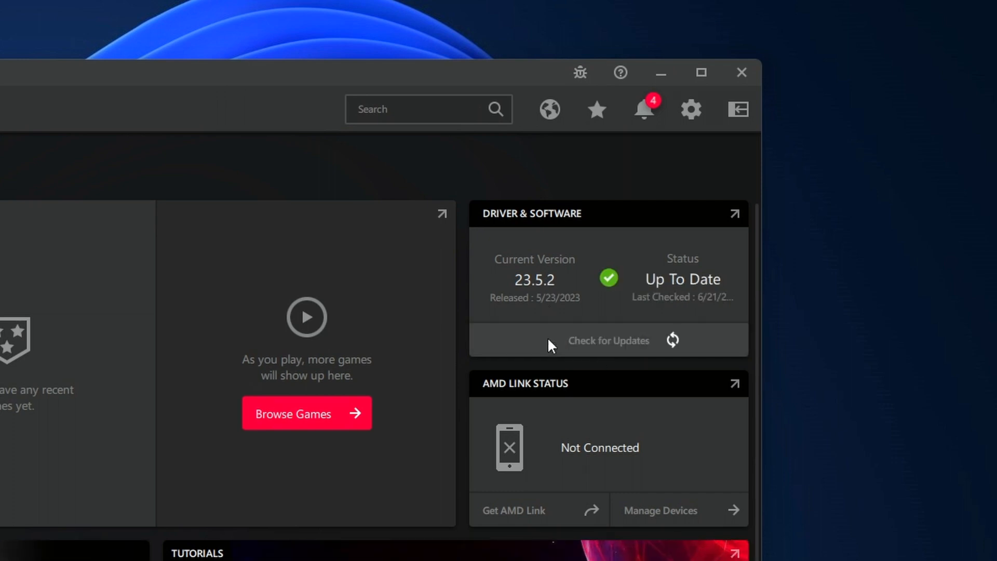
mouse_move(629, 278)
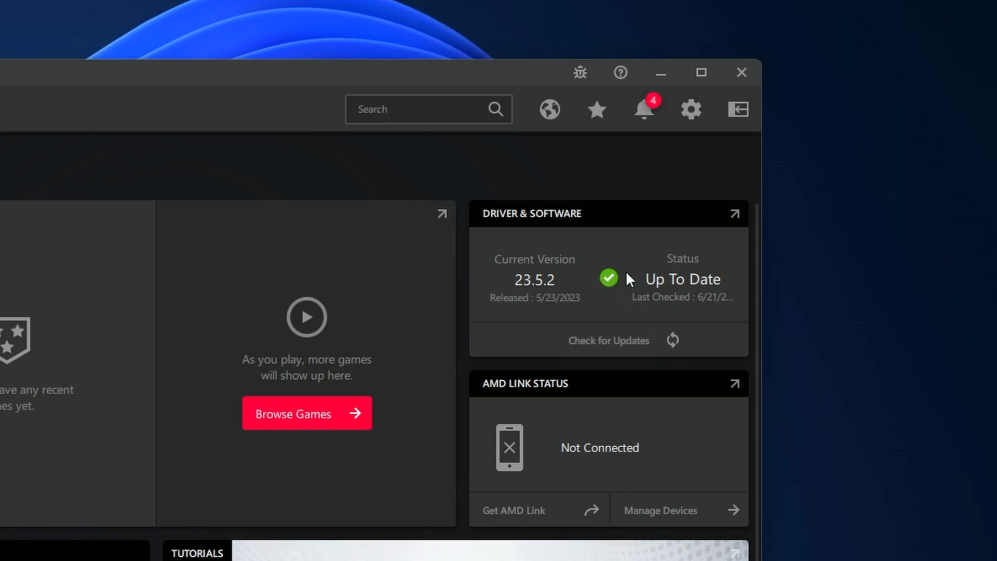
mouse_move(608, 278)
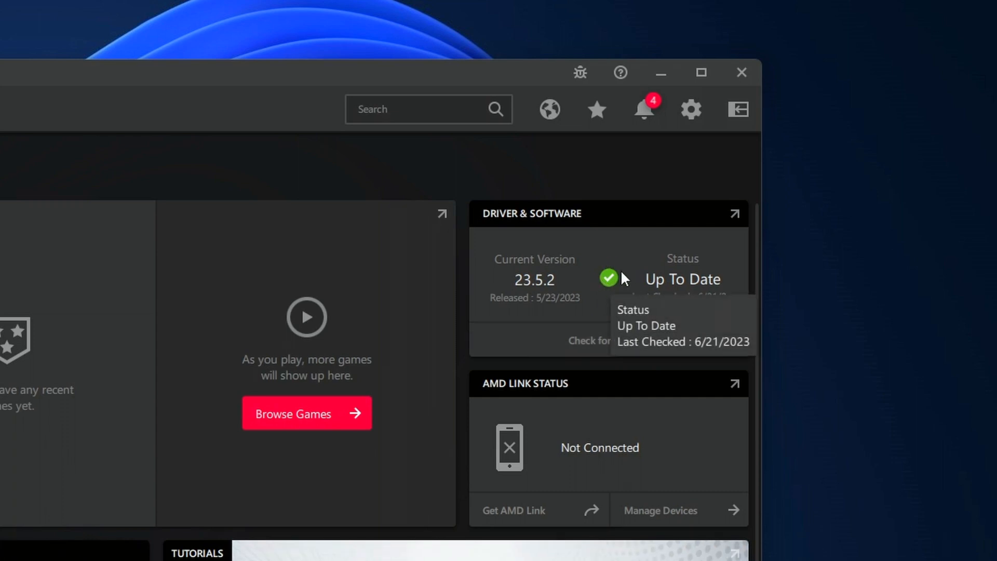